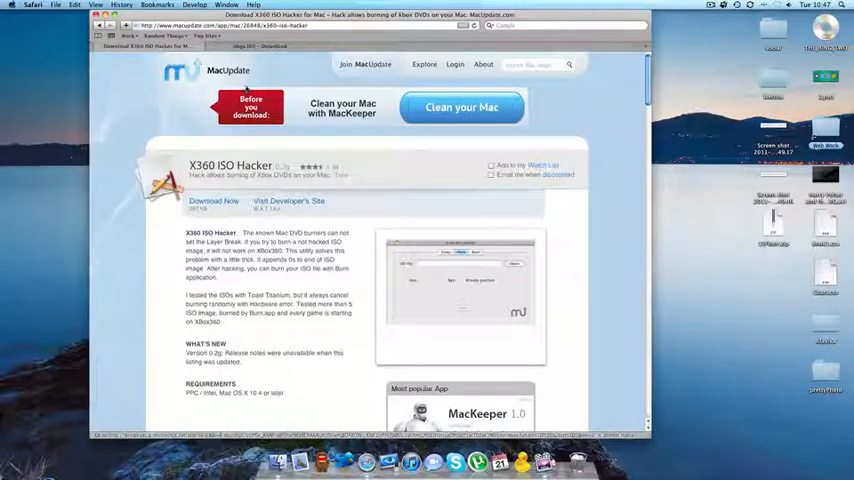
Request the X360 ISO Hacker download from MacUpdate, hit a 404 page, and return to Google
click(288, 200)
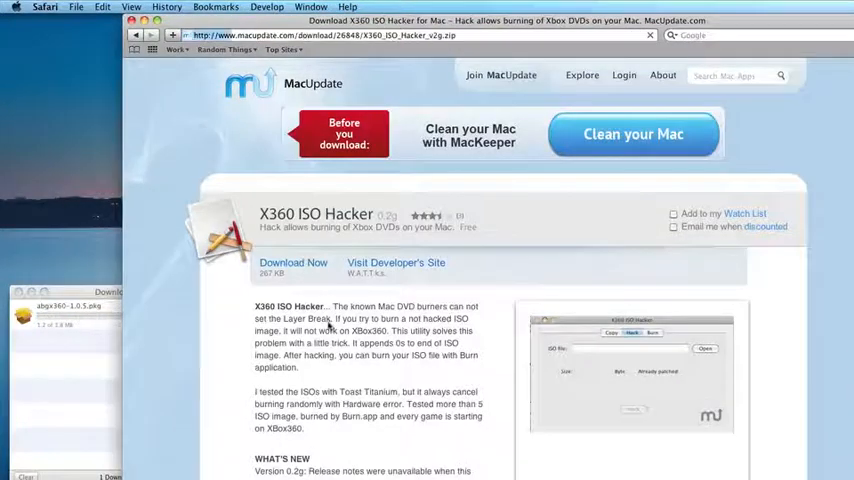
click(292, 262)
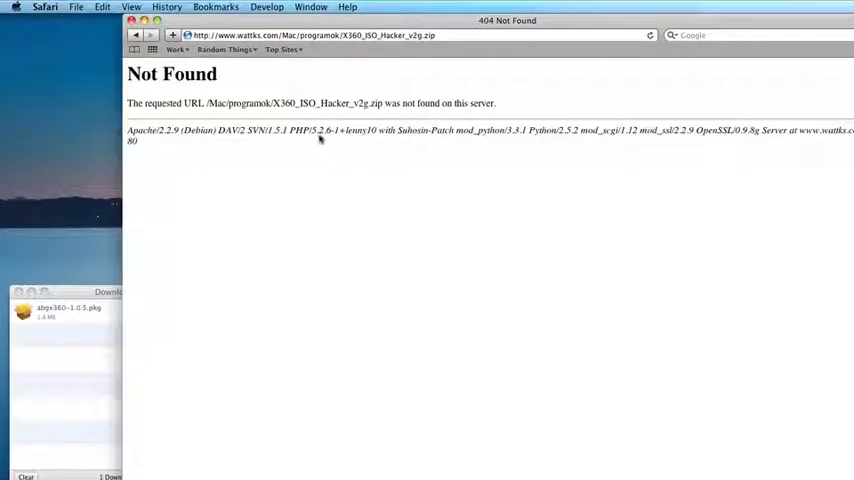
double_click(320, 104)
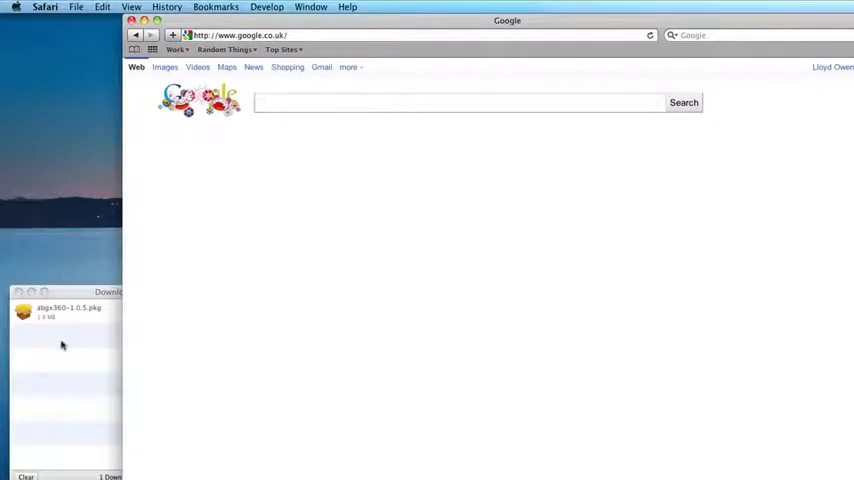
Run abgx360-1.0.5.pkg through Installer, authorising the install with the administrator password
double_click(70, 312)
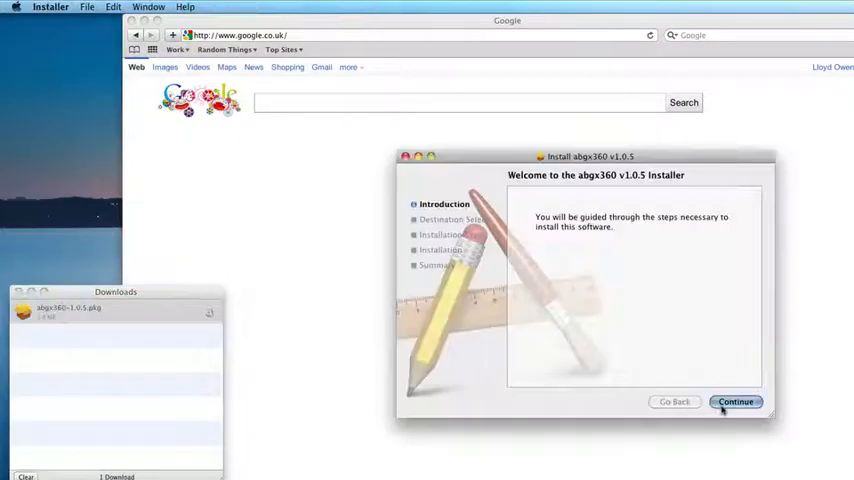
click(736, 400)
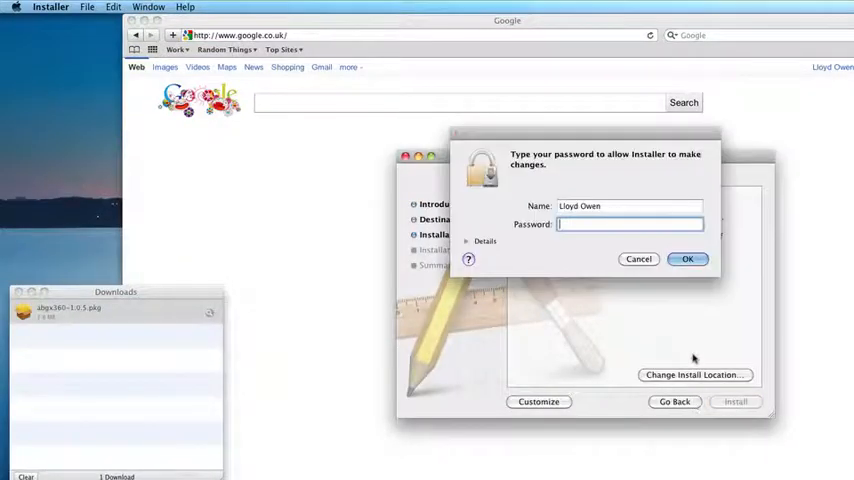
text(password)
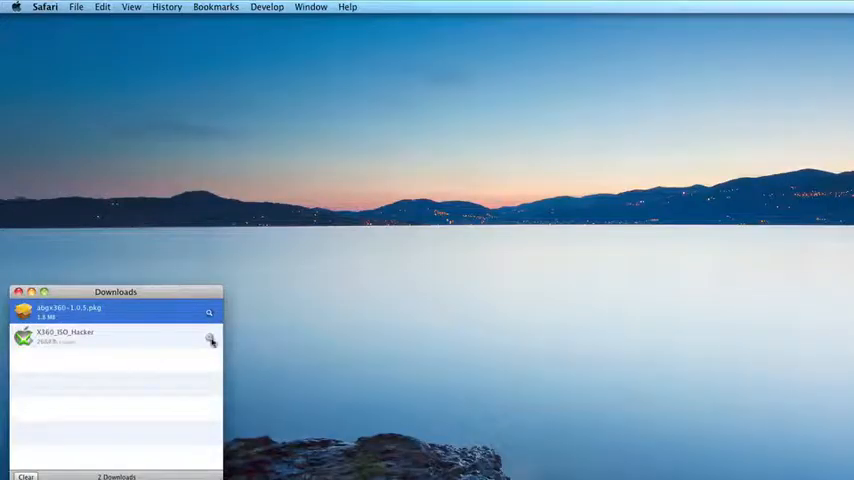
click(210, 338)
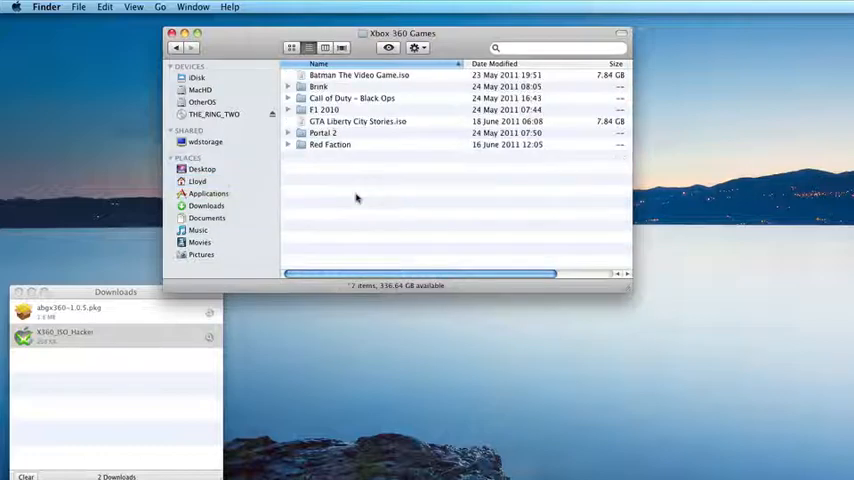
mouse_move(328, 164)
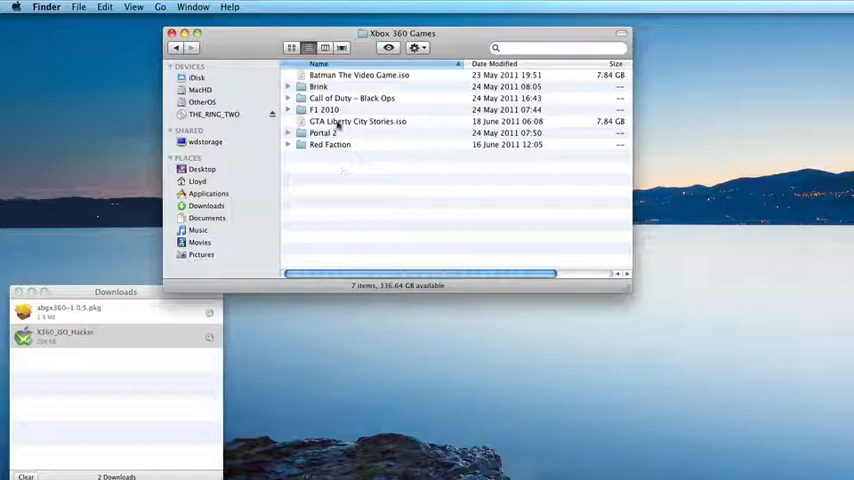
Expand the Portal 2 folder to reveal its ISO and DVD files, then collapse it again
click(288, 132)
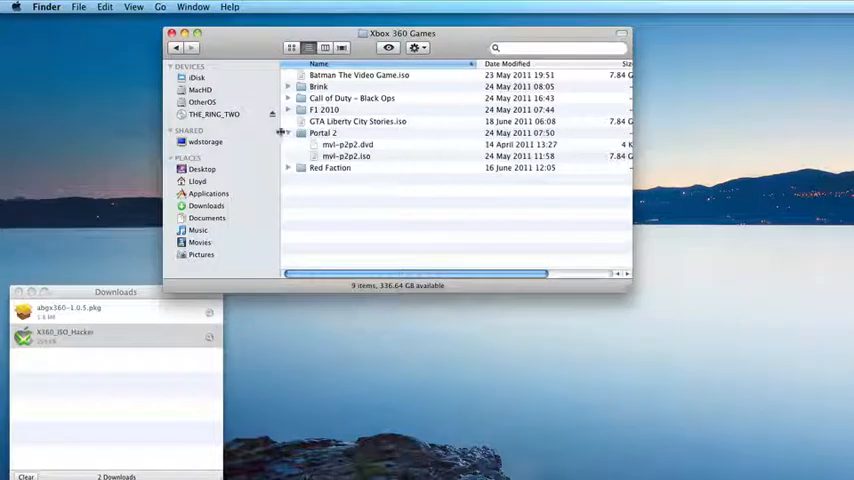
click(288, 132)
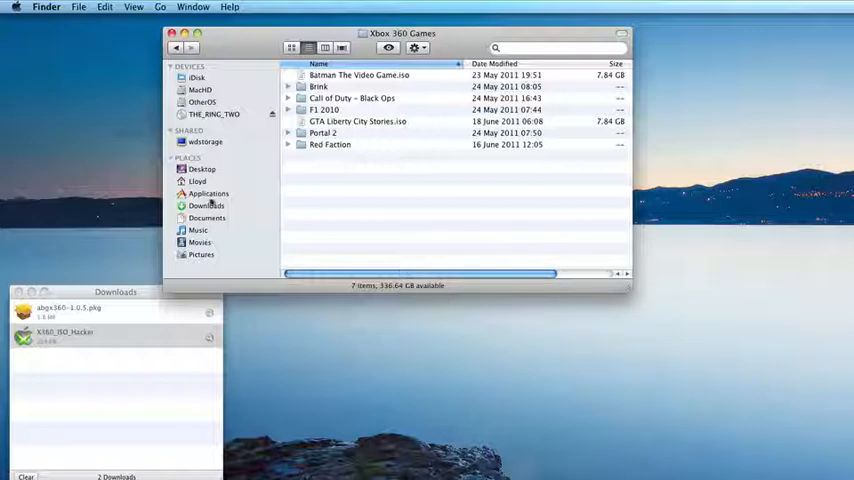
Launch abgx360 GUI from Applications and choose the Batman The Video Game ISO as input
click(208, 192)
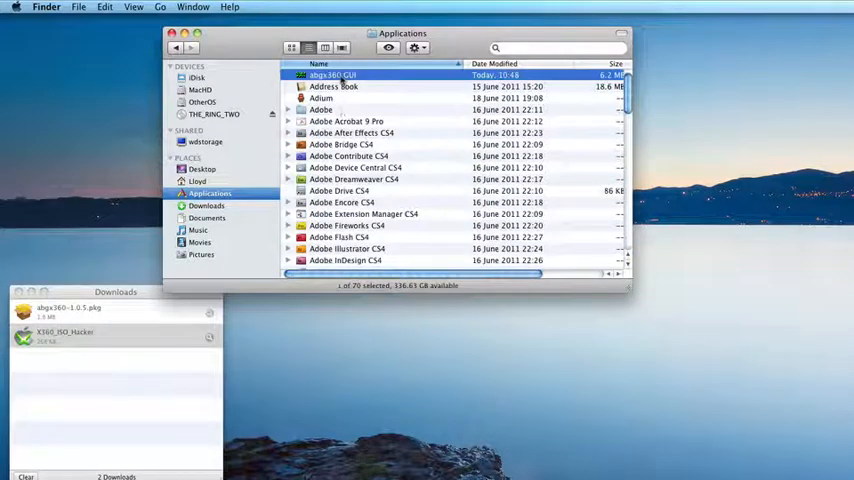
double_click(332, 76)
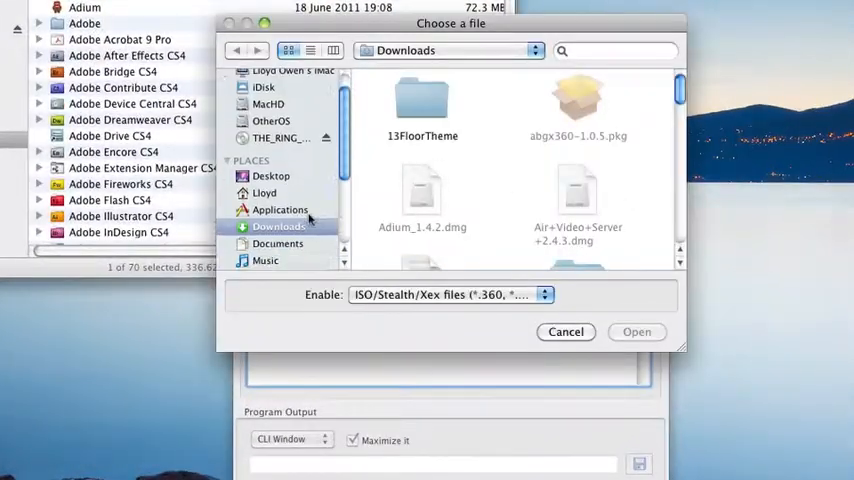
click(264, 232)
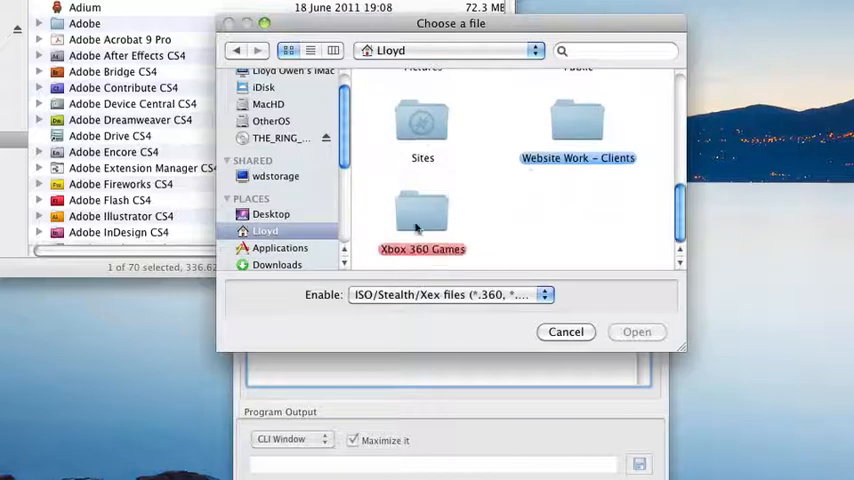
click(636, 332)
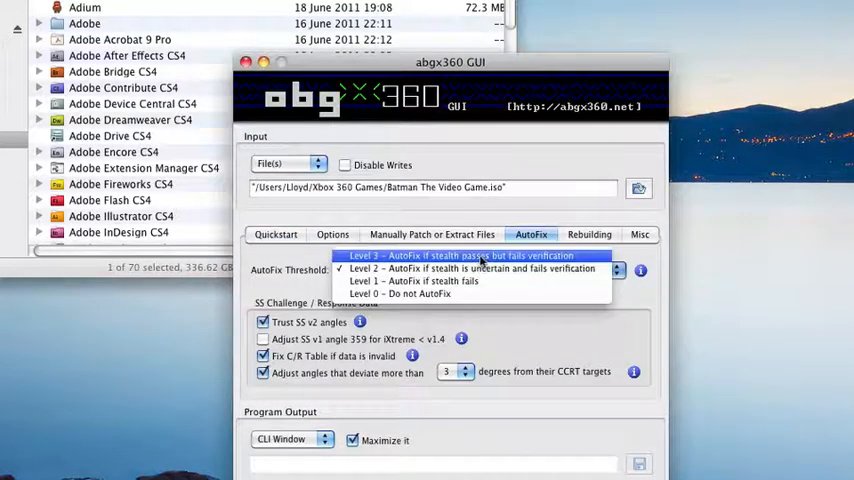
Set the AutoFix threshold level and the console region to PAL (Europe)
click(640, 234)
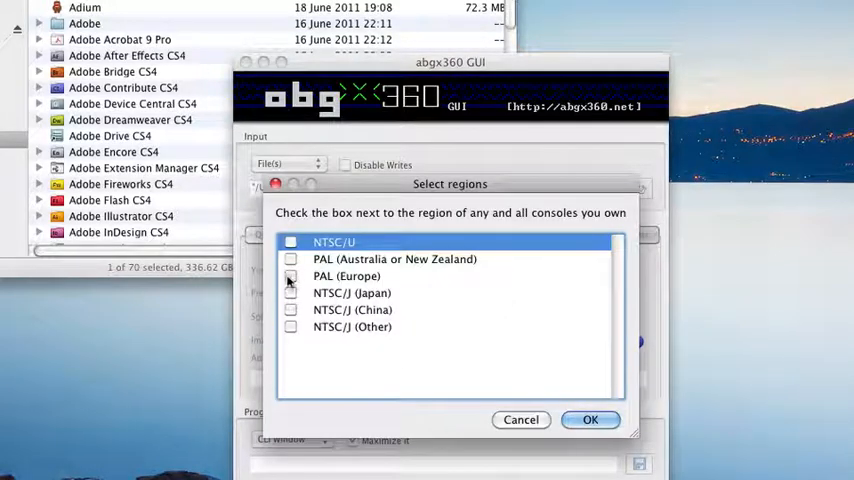
click(590, 420)
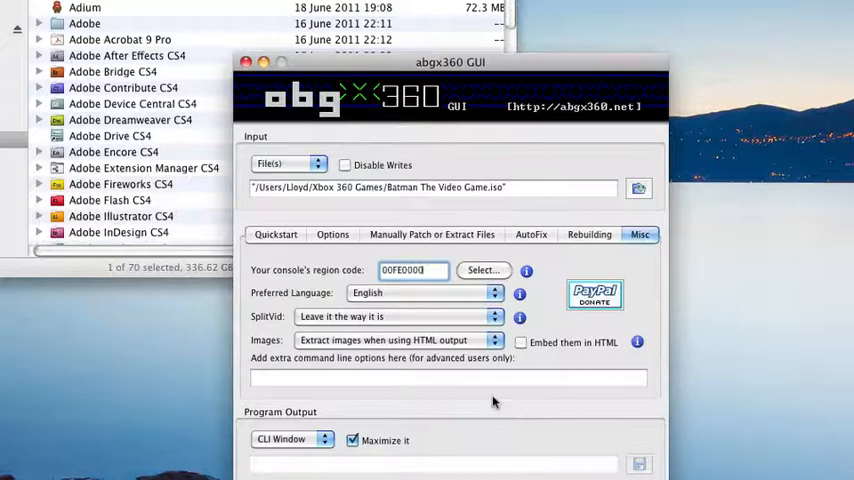
click(532, 234)
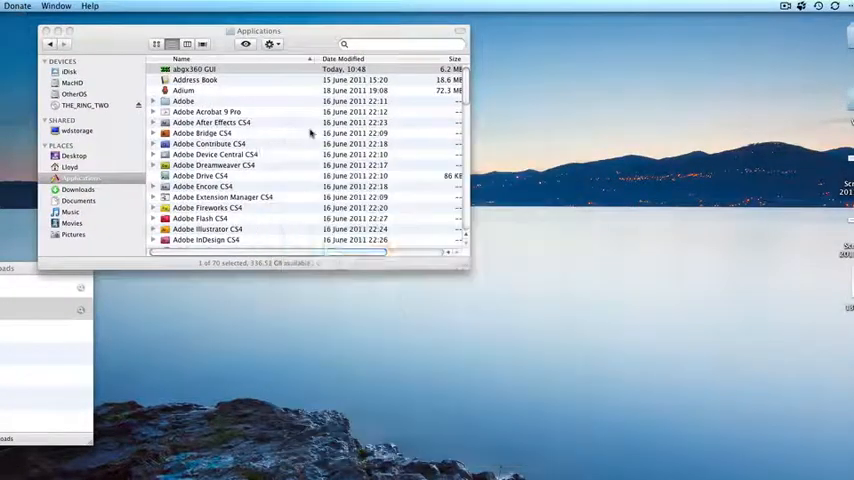
Start X360 ISO Hacker from the Applications folder
click(78, 188)
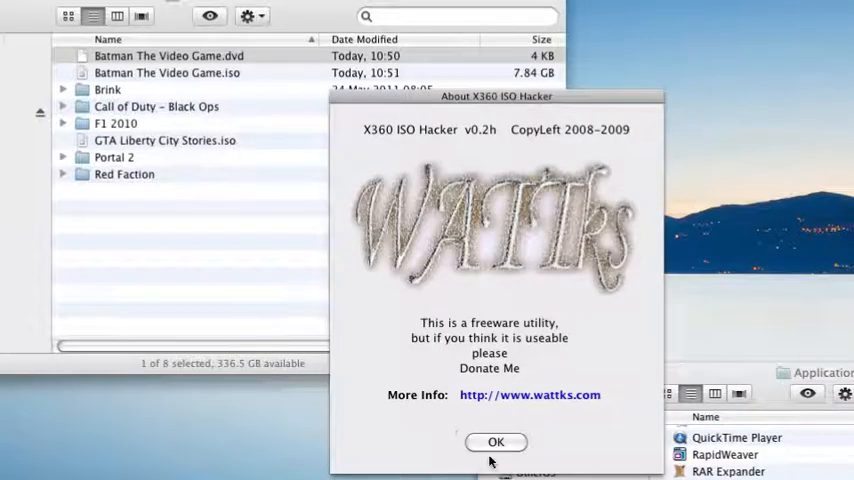
Dismiss the About box and go to the Burn options to browse for an ISO
click(496, 442)
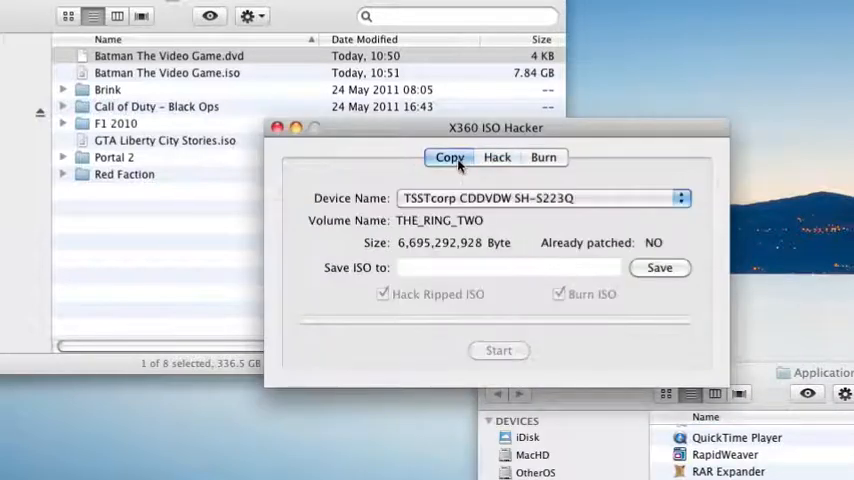
click(496, 156)
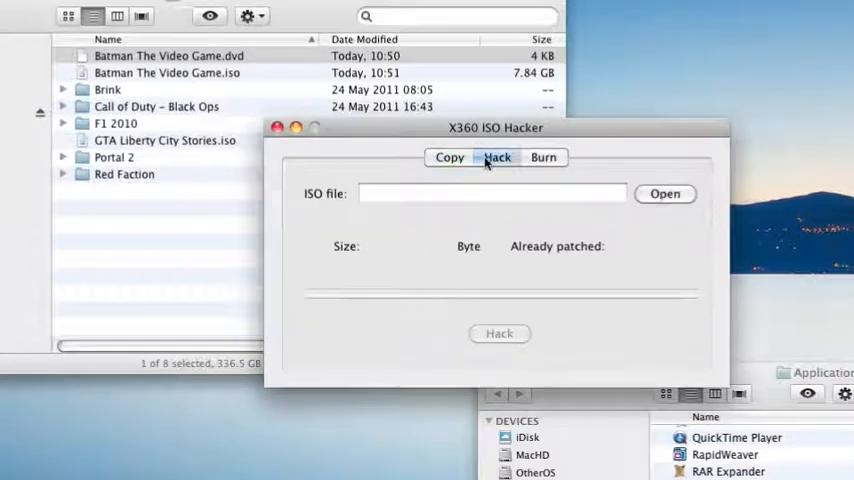
click(544, 156)
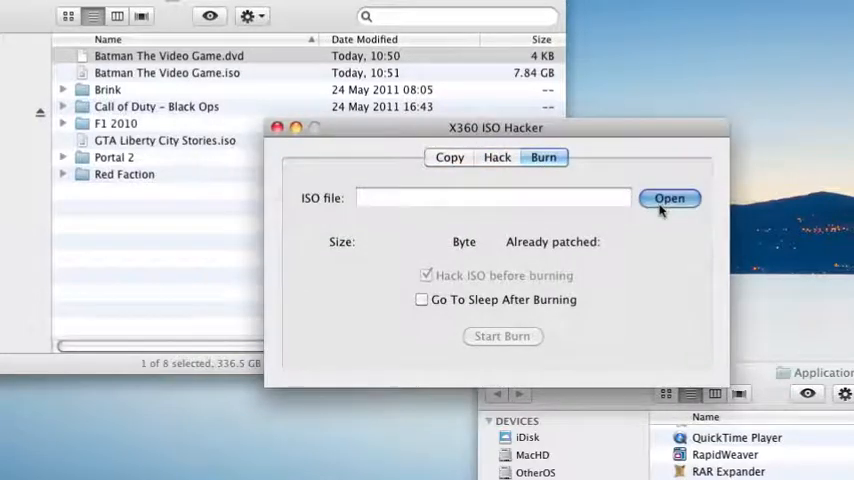
click(668, 196)
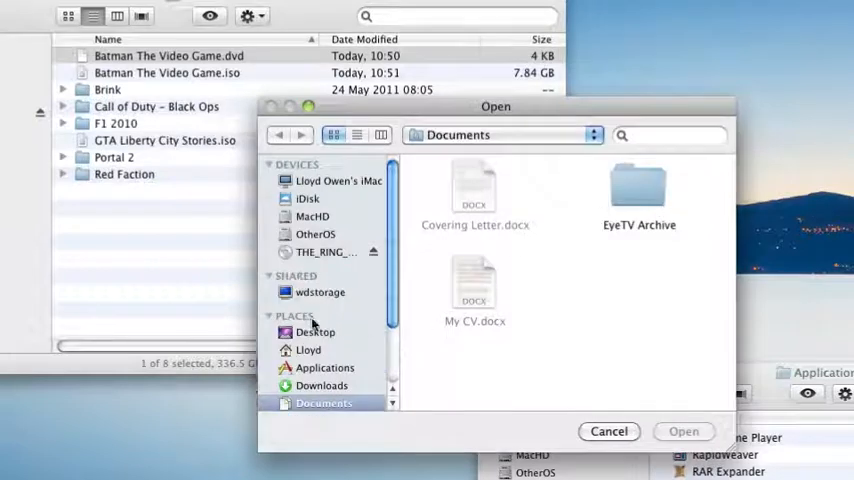
Load Batman The Video Game.iso from Xbox 360 Games as the image to burn, then close the windows
click(308, 348)
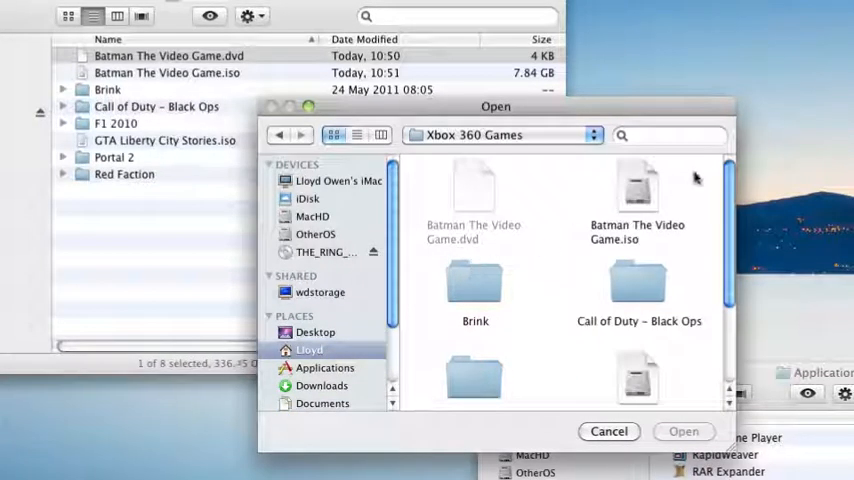
click(636, 190)
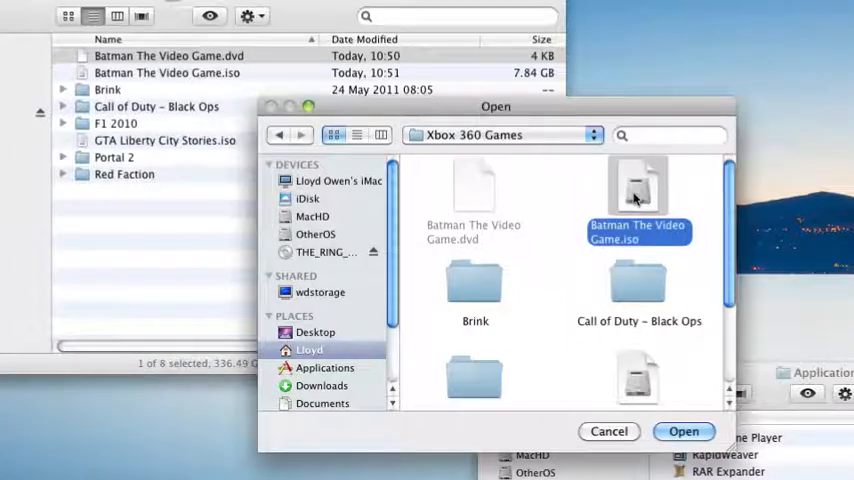
click(684, 432)
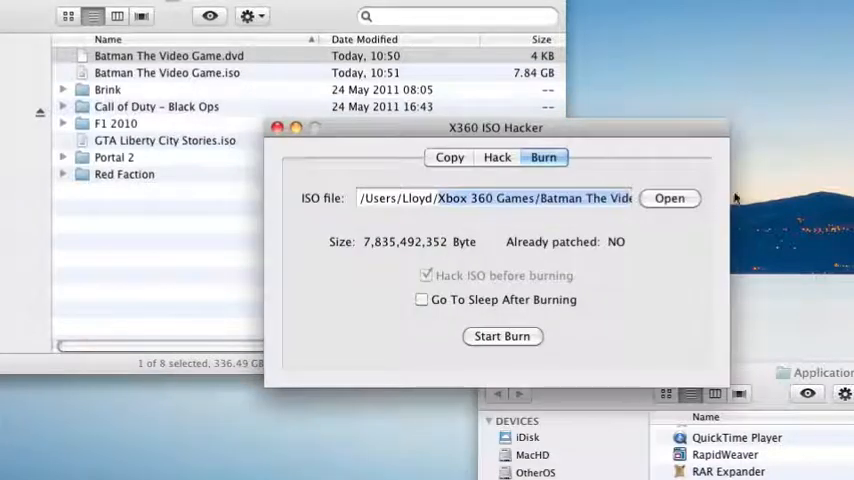
mouse_move(528, 218)
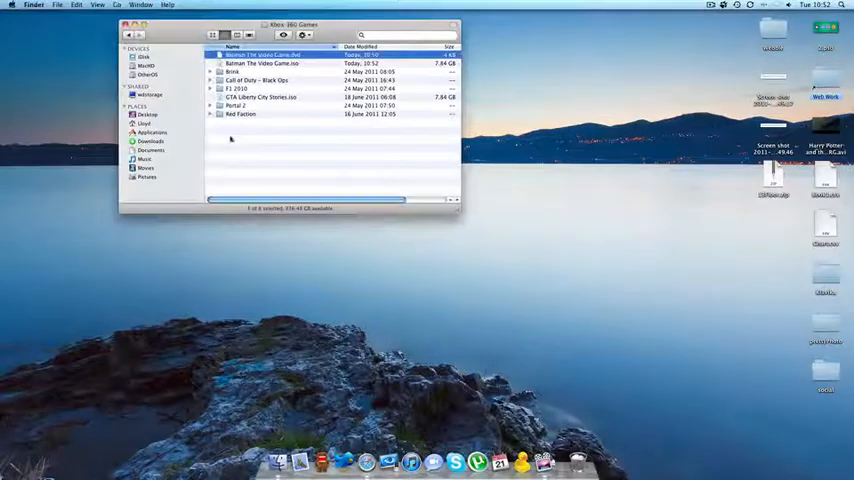
click(124, 24)
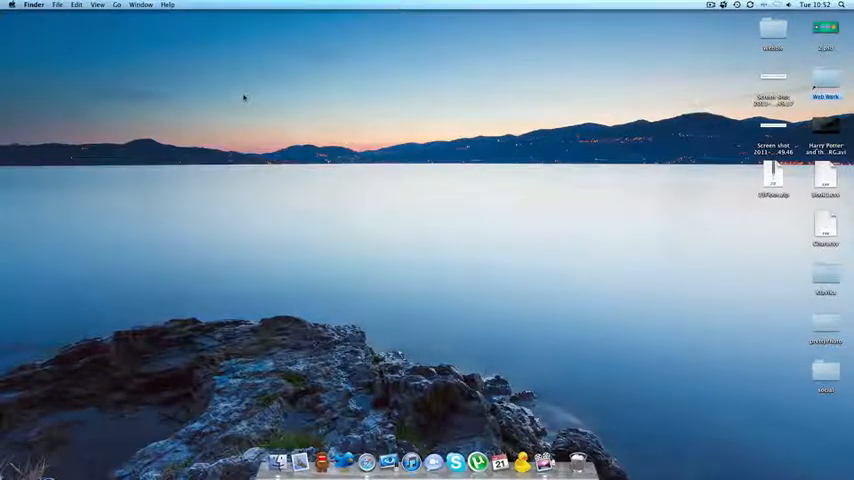